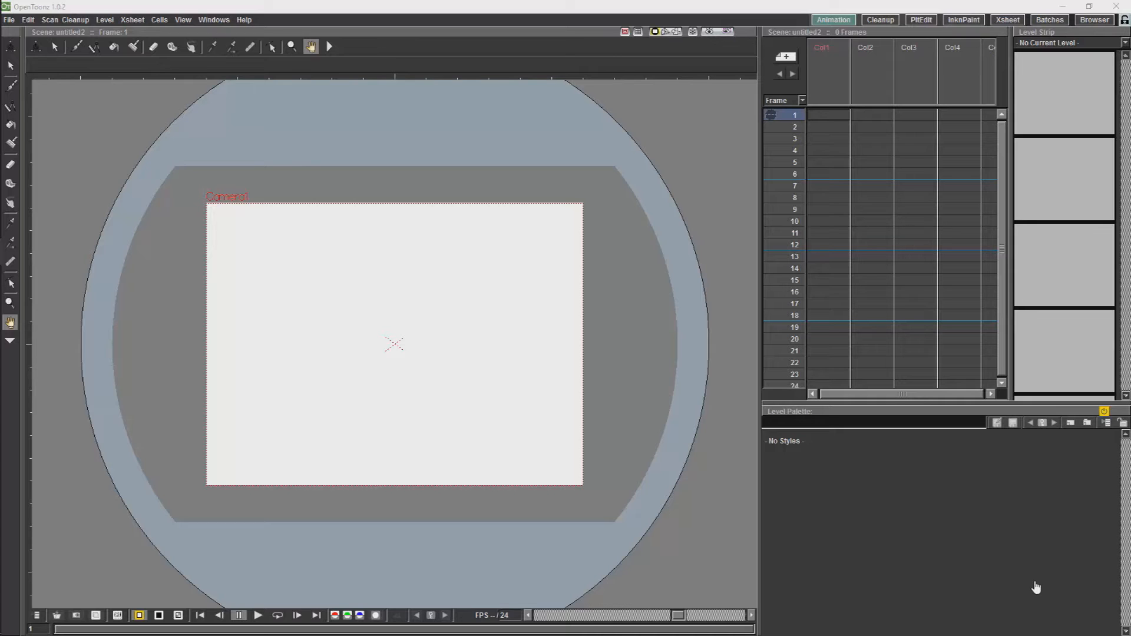
mouse_move(9, 19)
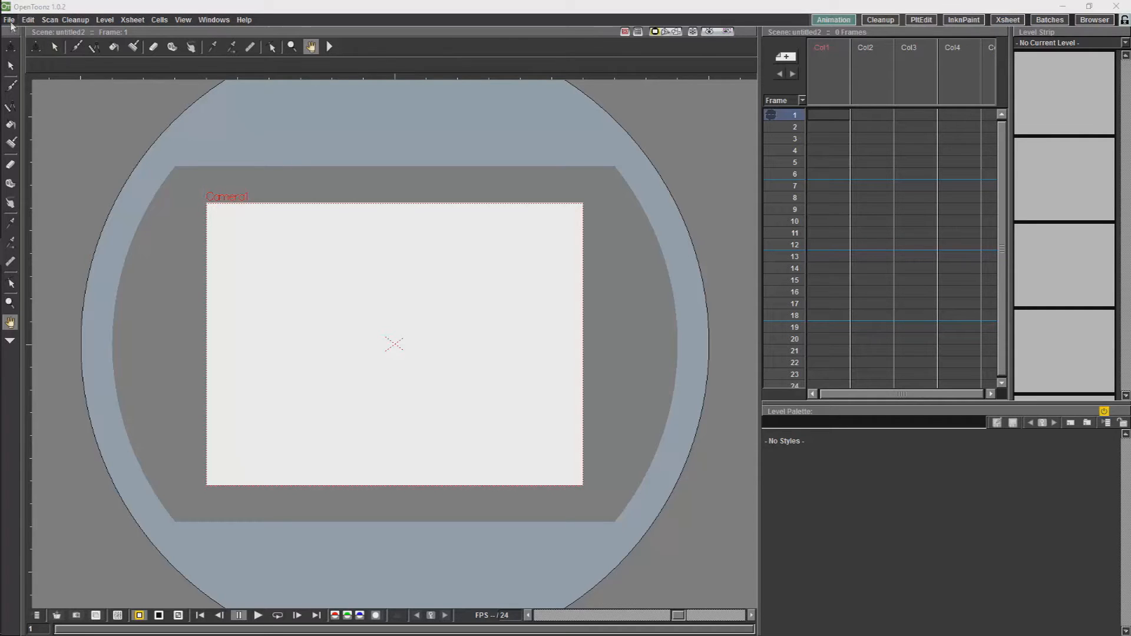
Step: Open the Script Console from OpenToonz's File menu
click(10, 20)
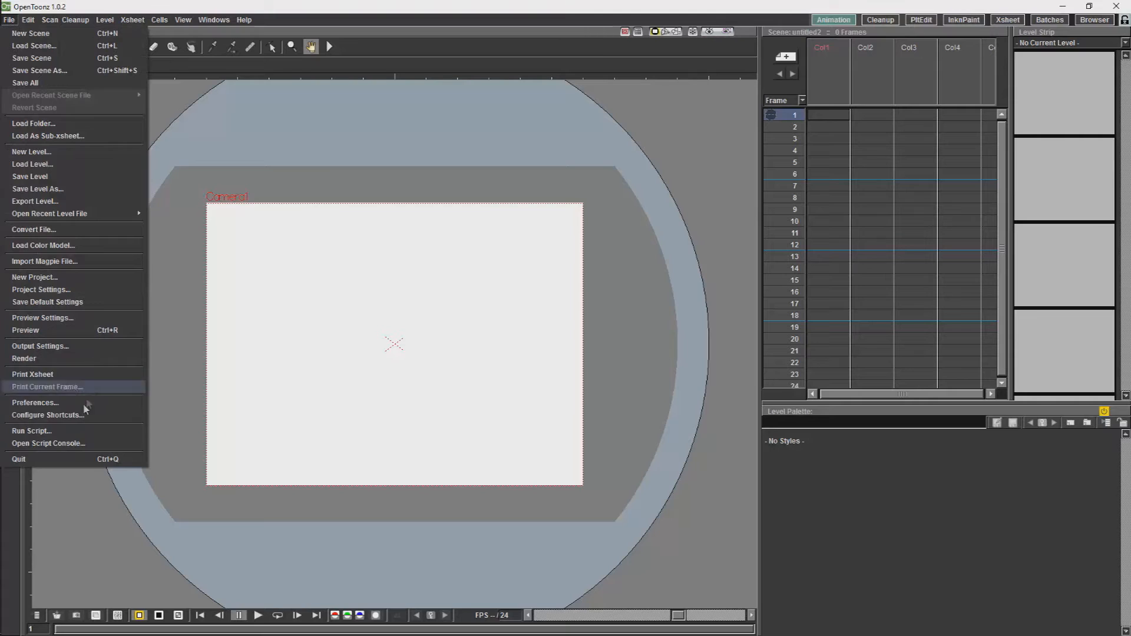
mouse_move(57, 438)
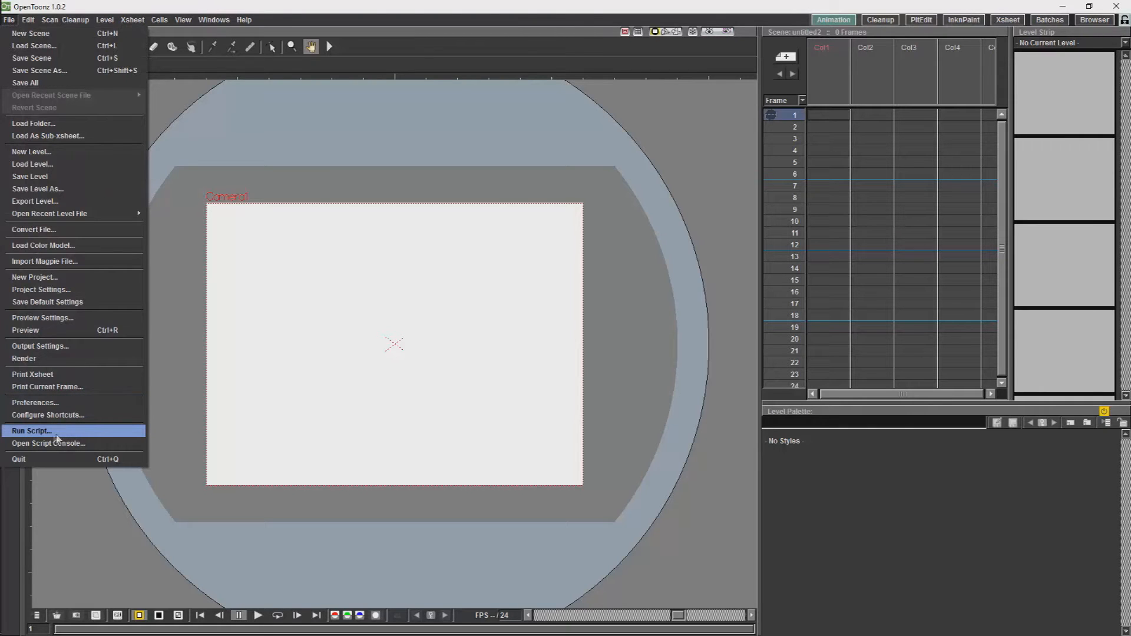
mouse_move(49, 443)
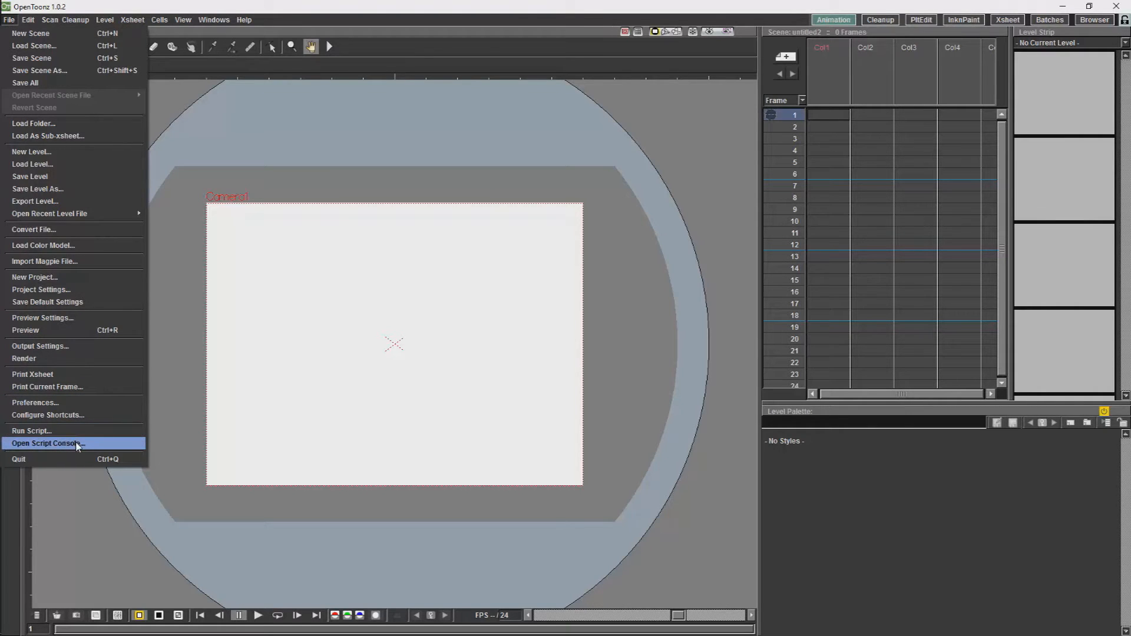
click(48, 443)
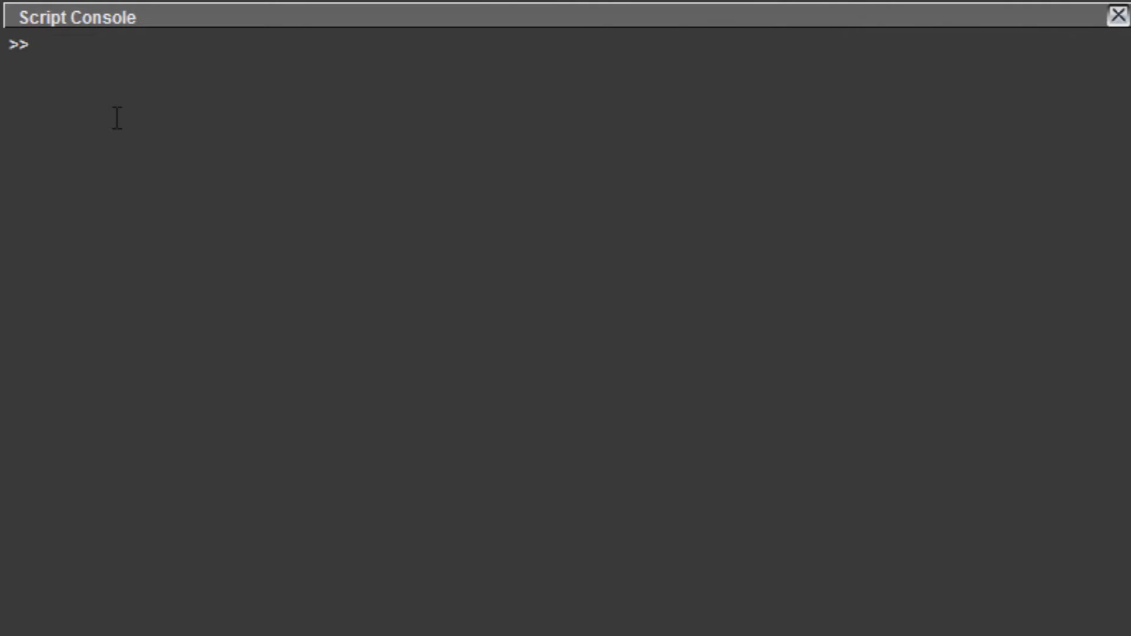
mouse_move(139, 250)
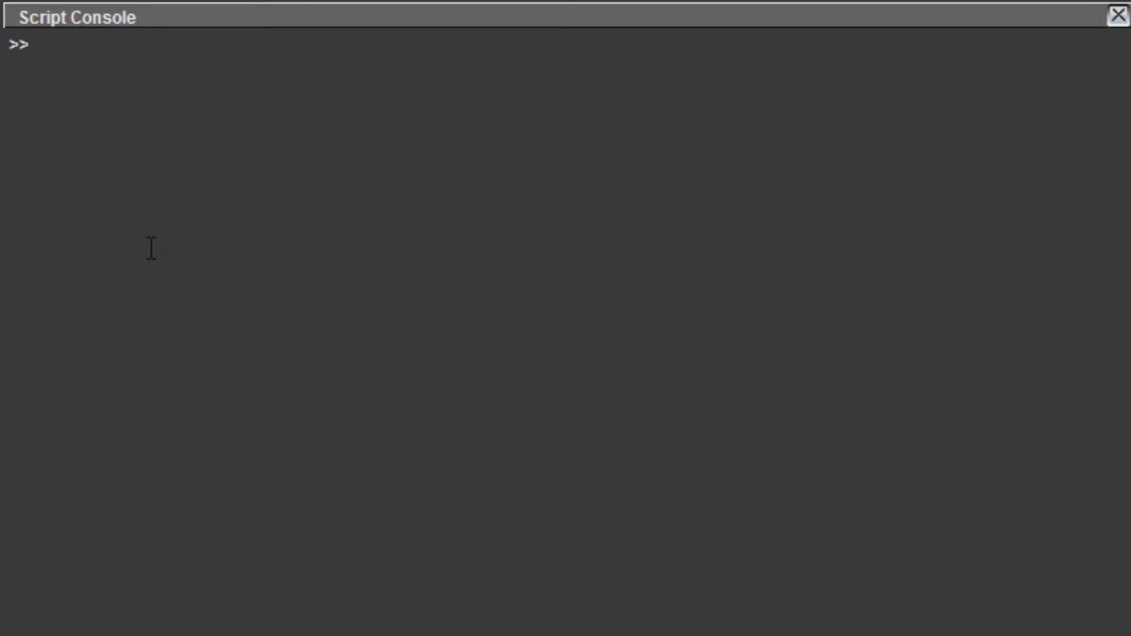
Step: Run print("hello world") in the Script Console, then switch to the desktop
text(print("hello world)
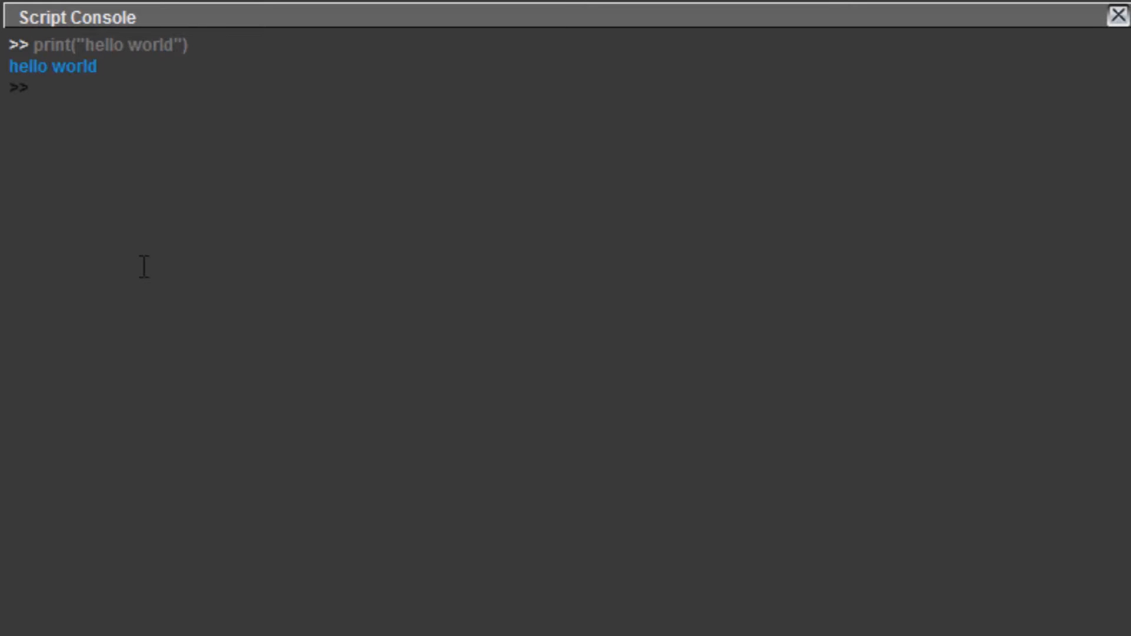
click(35, 87)
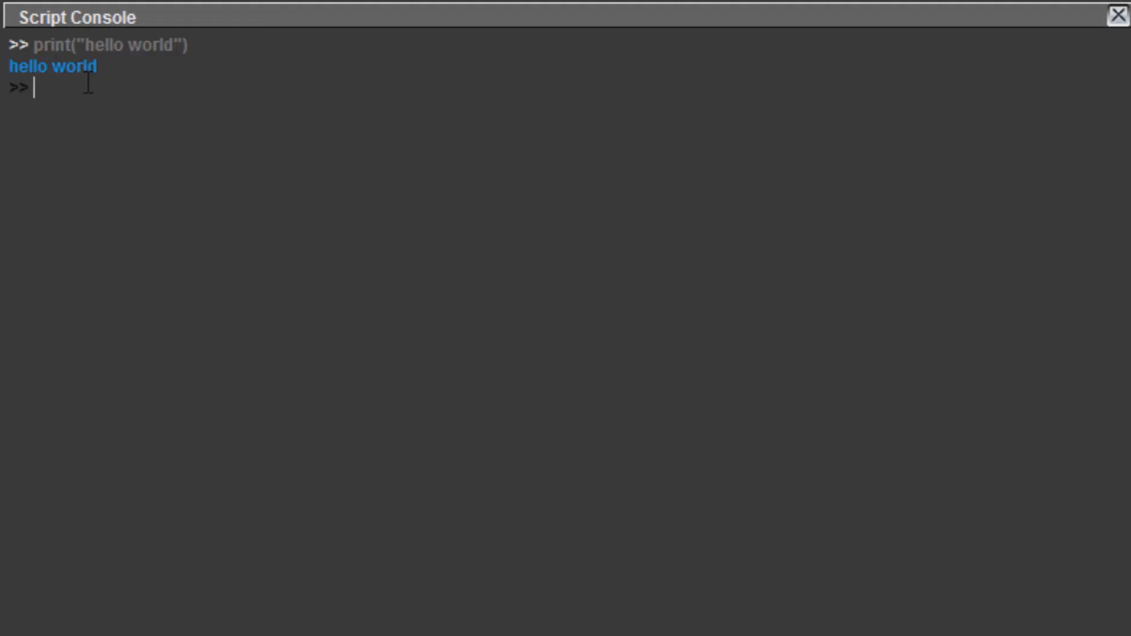
click(1117, 15)
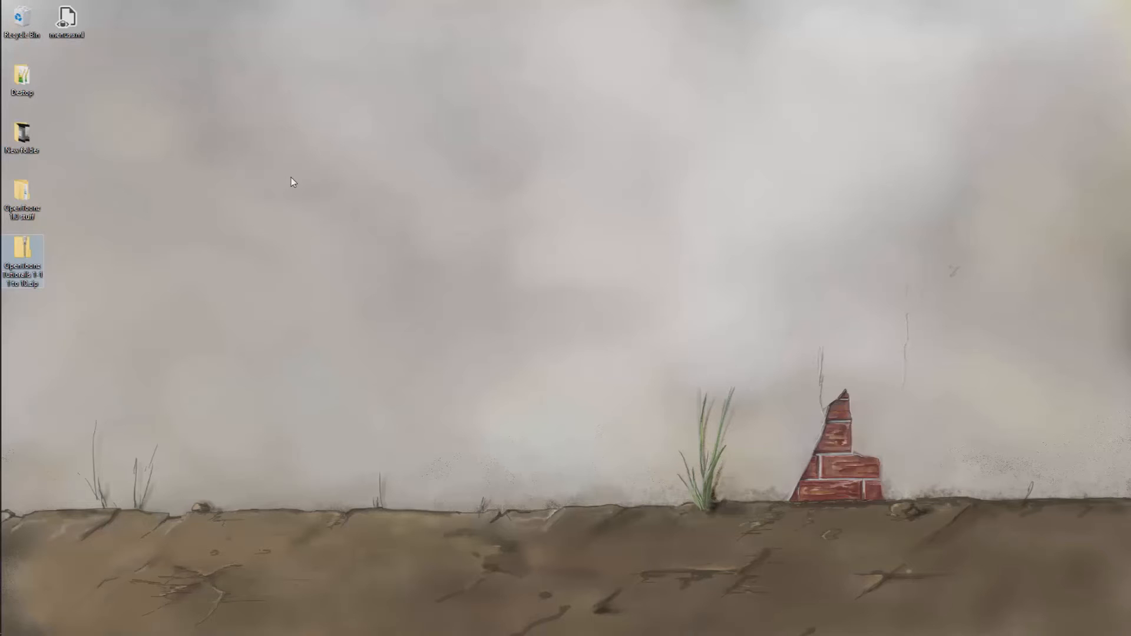
mouse_move(395, 140)
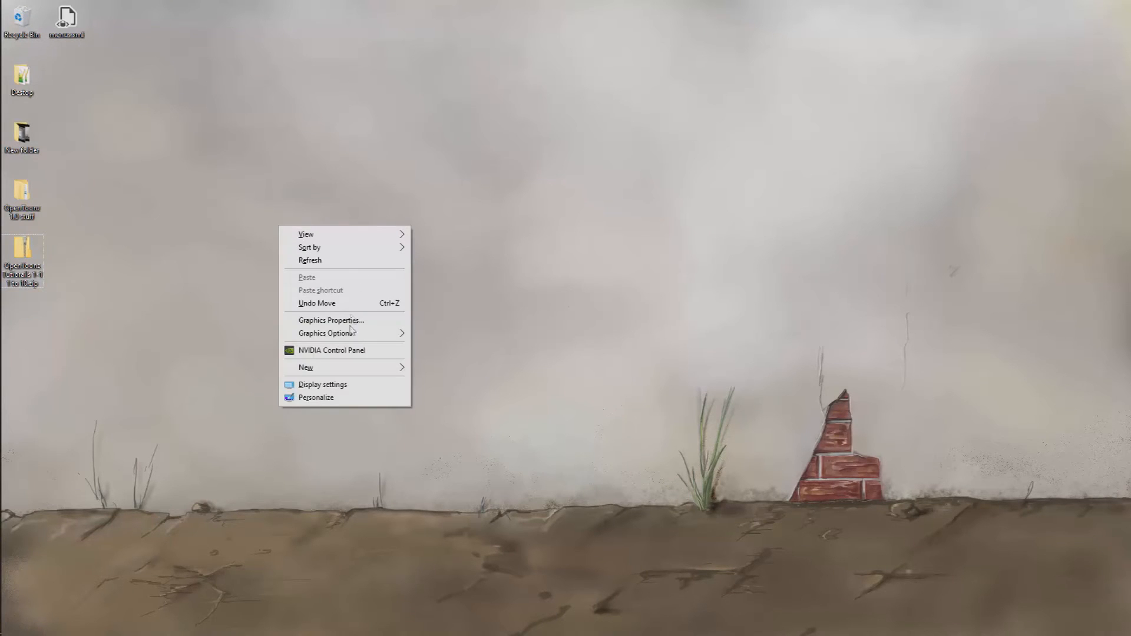
Step: Create a new text document named script.js on the desktop and open it in Notepad++
click(305, 367)
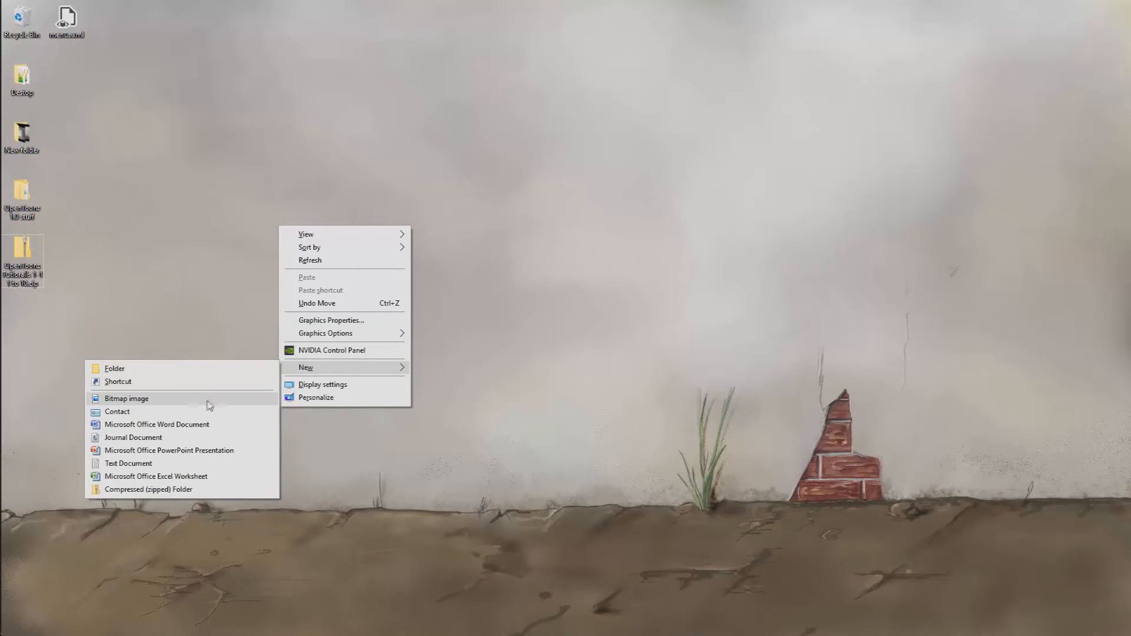
click(129, 463)
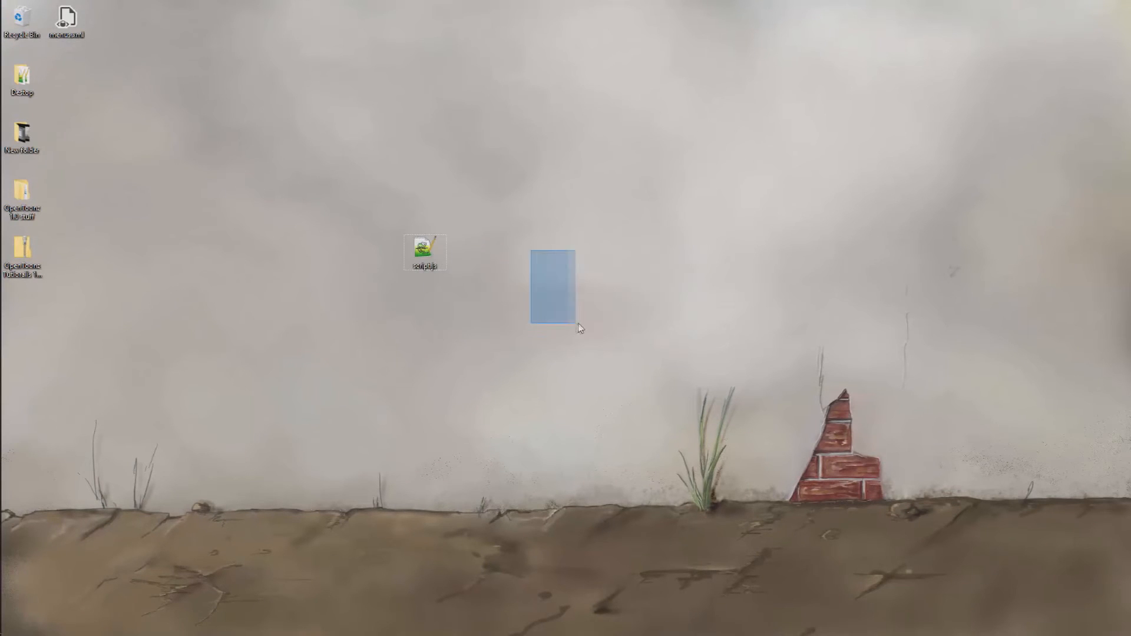
double_click(424, 248)
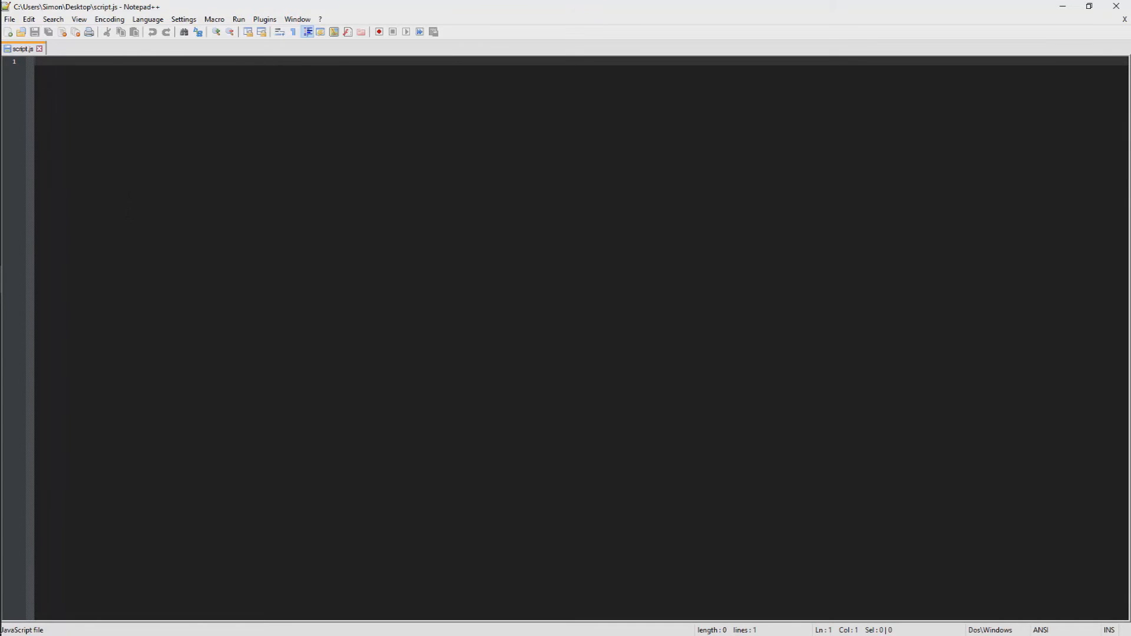
Step: Type print("Hello world") on line 1 of script.js
text(print(")
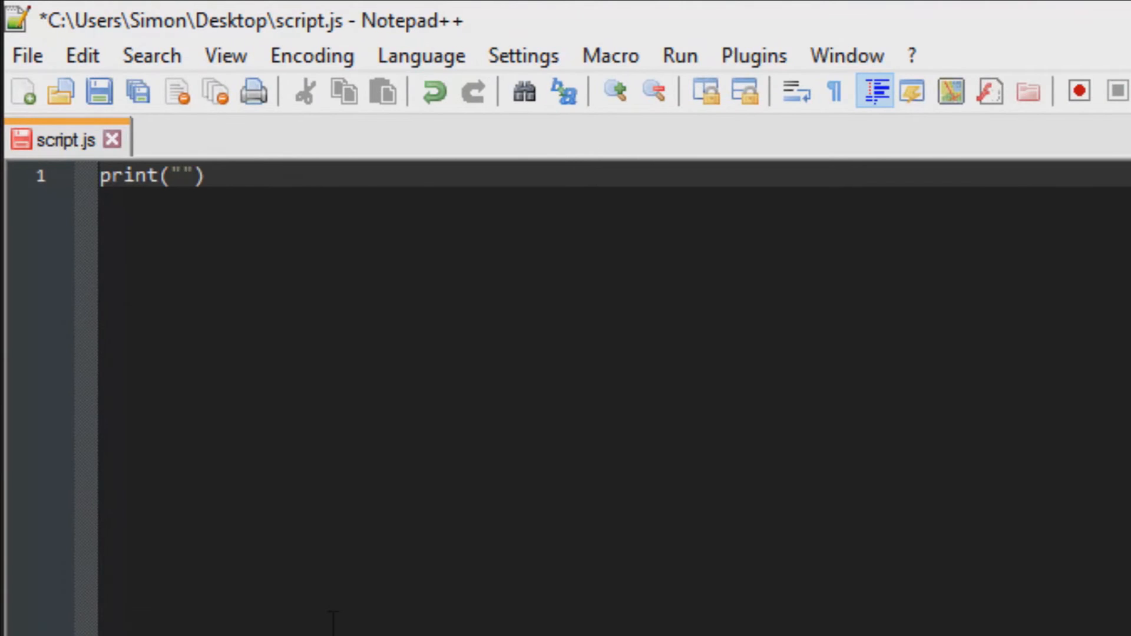
text(Hello won)
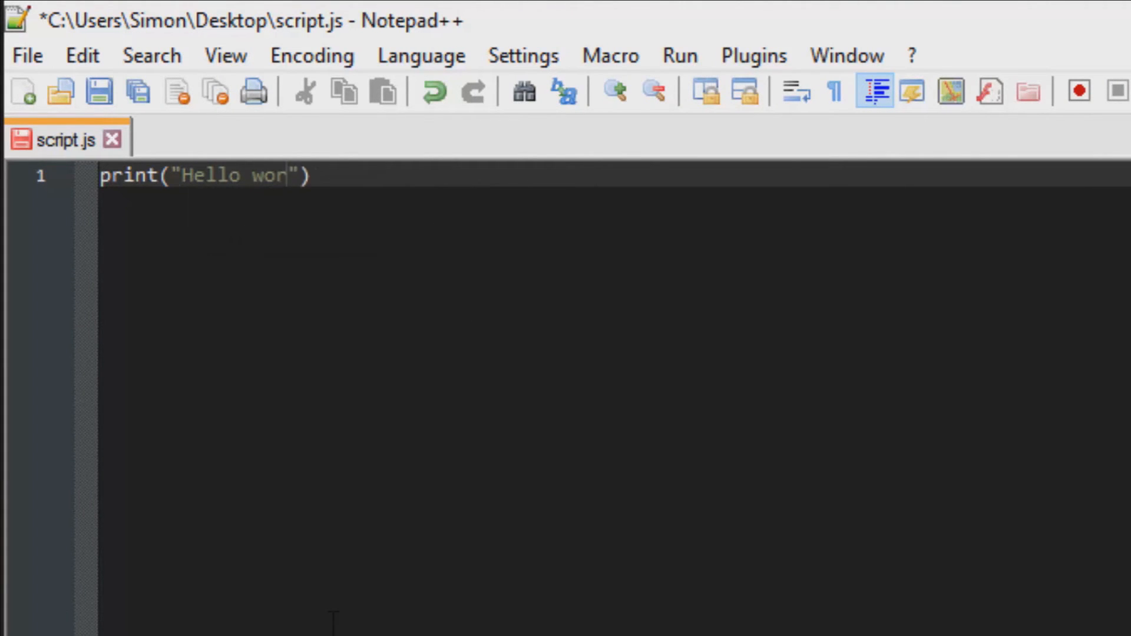
text(ld)
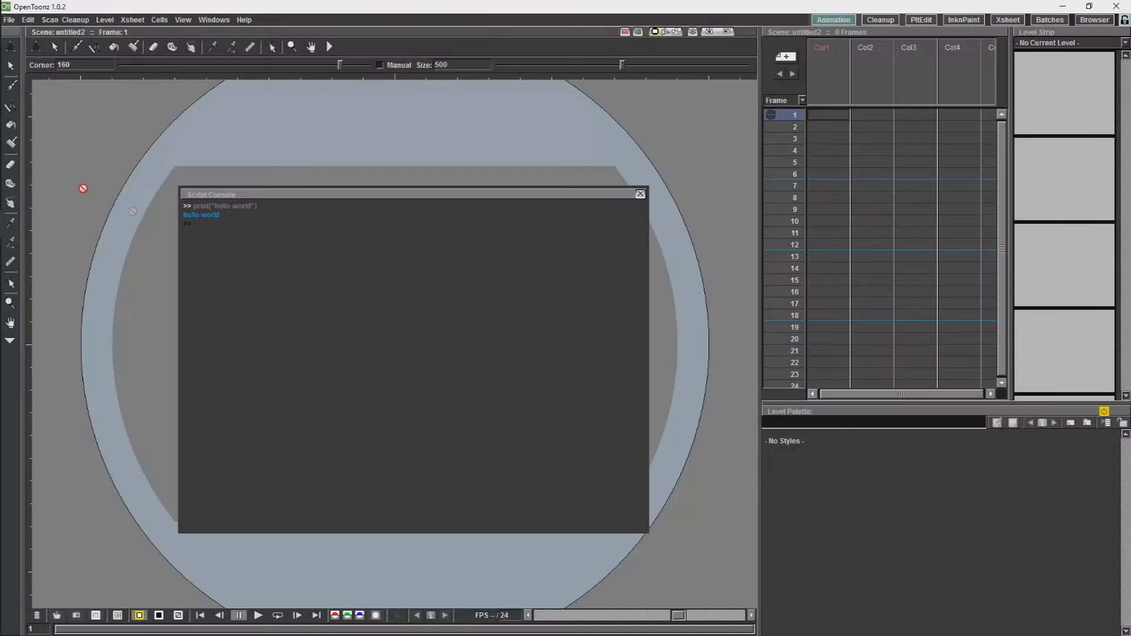
Step: Run script.js from the Desktop folder through File > Run Script
click(10, 19)
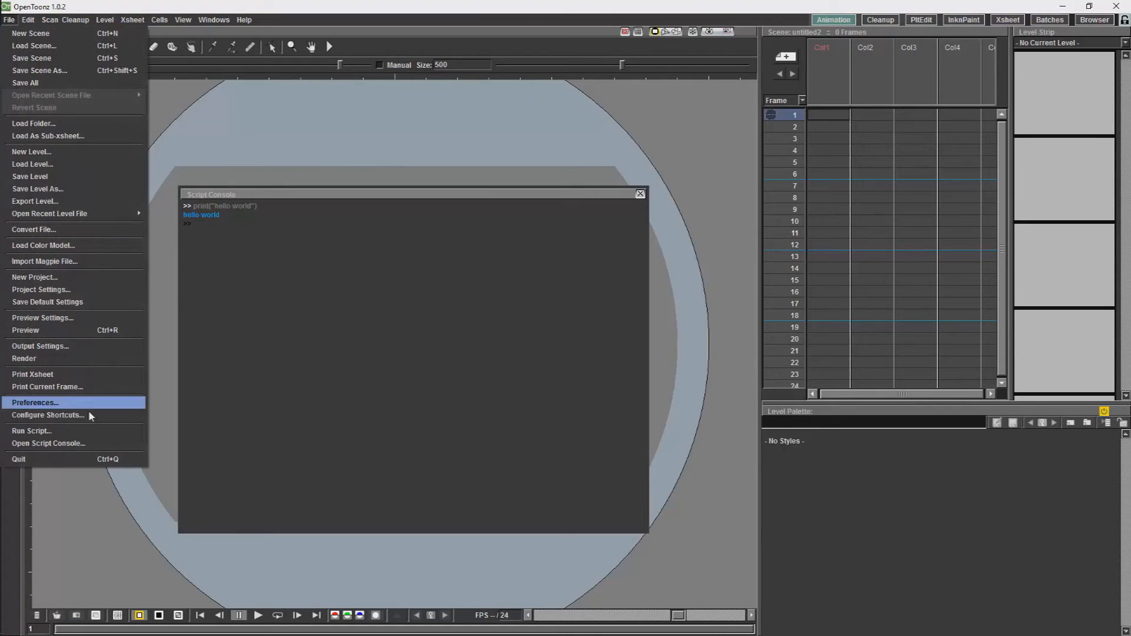
click(31, 430)
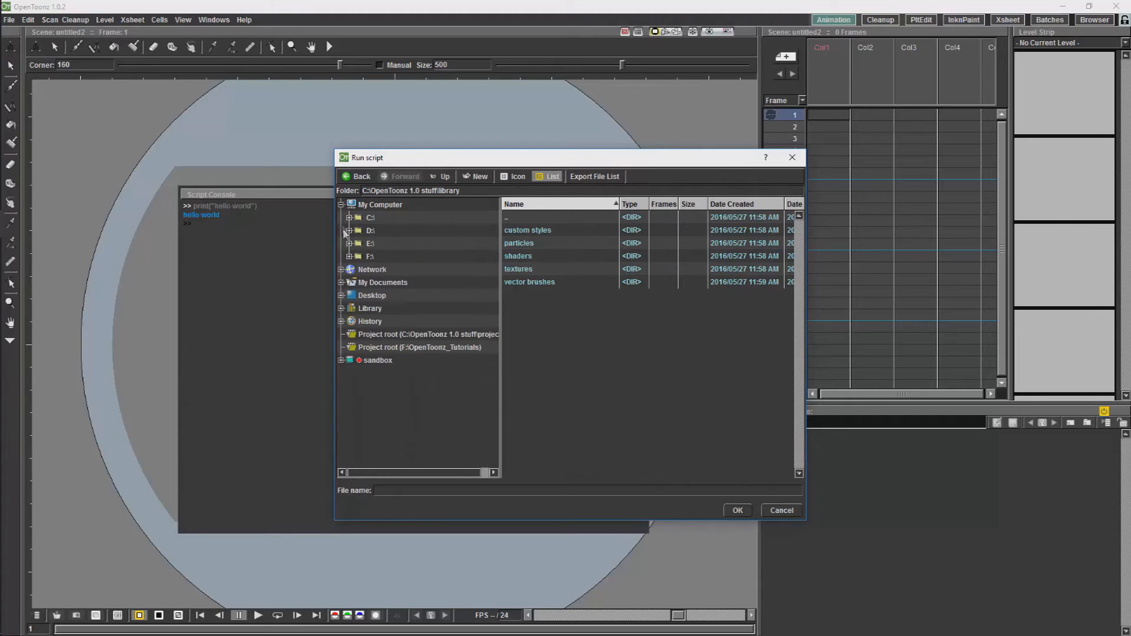
click(371, 295)
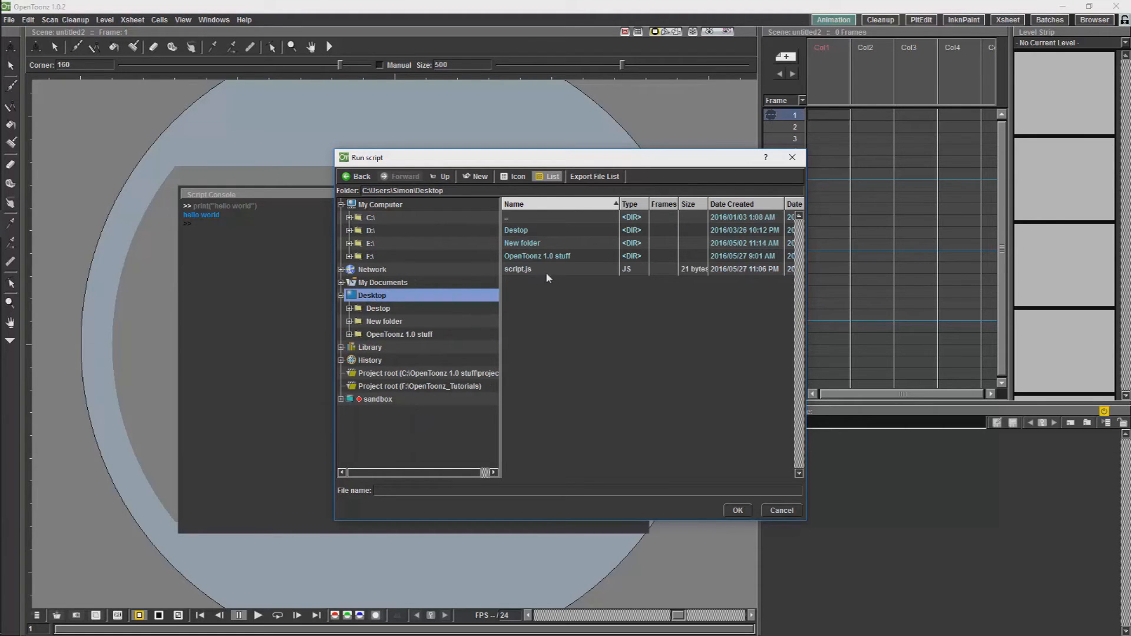
click(736, 510)
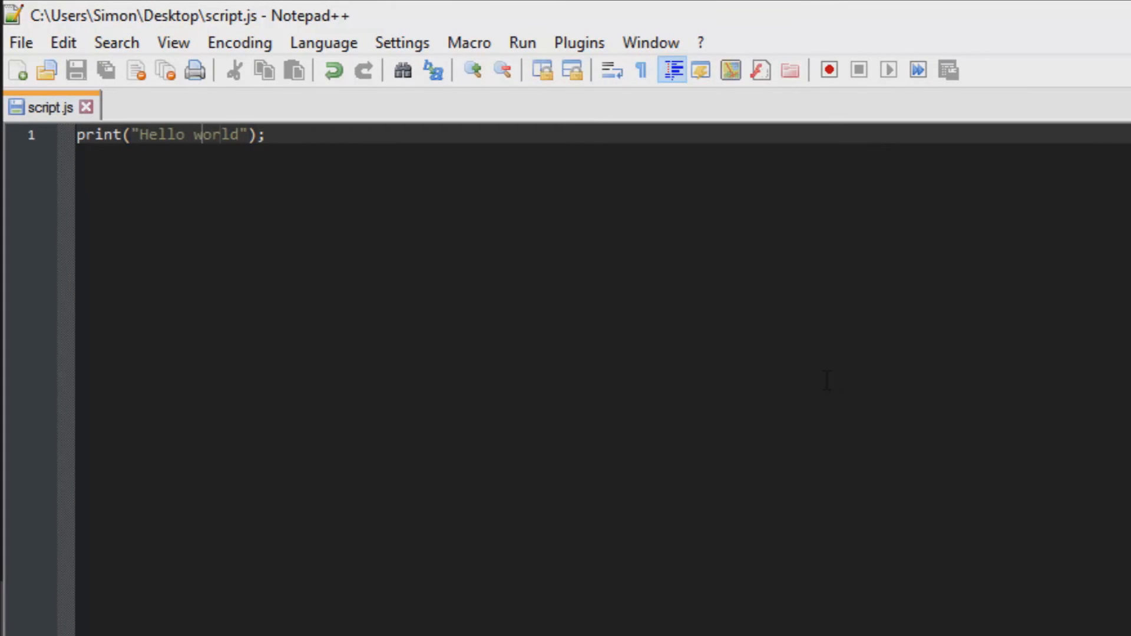
Step: Type a function hello() declaration on a new first line of script.js
text(function)
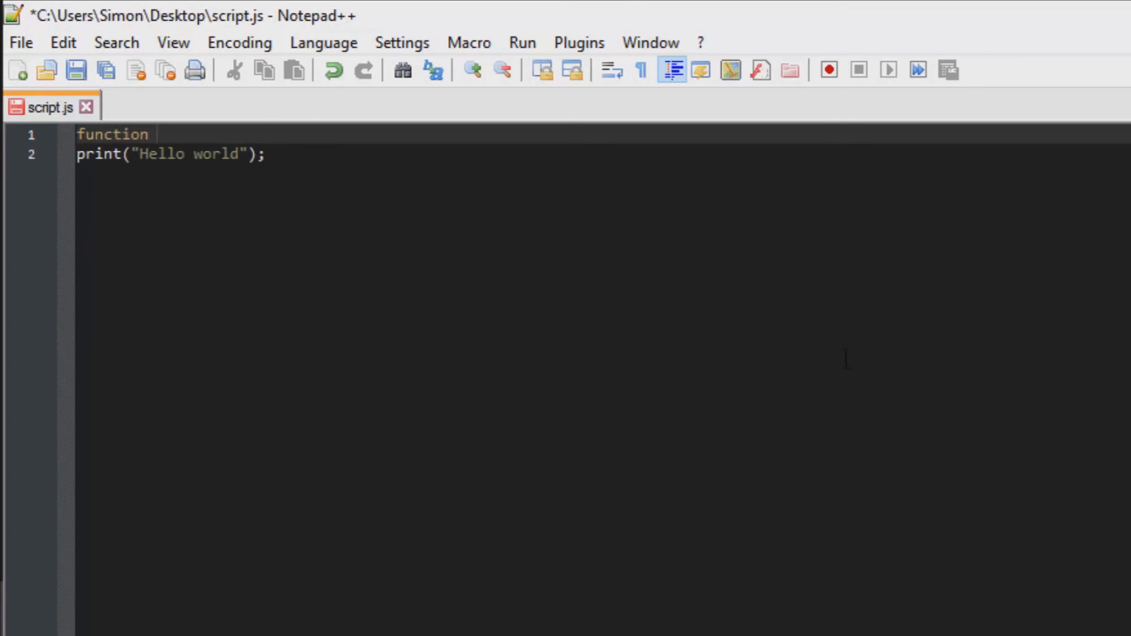
text(hello())
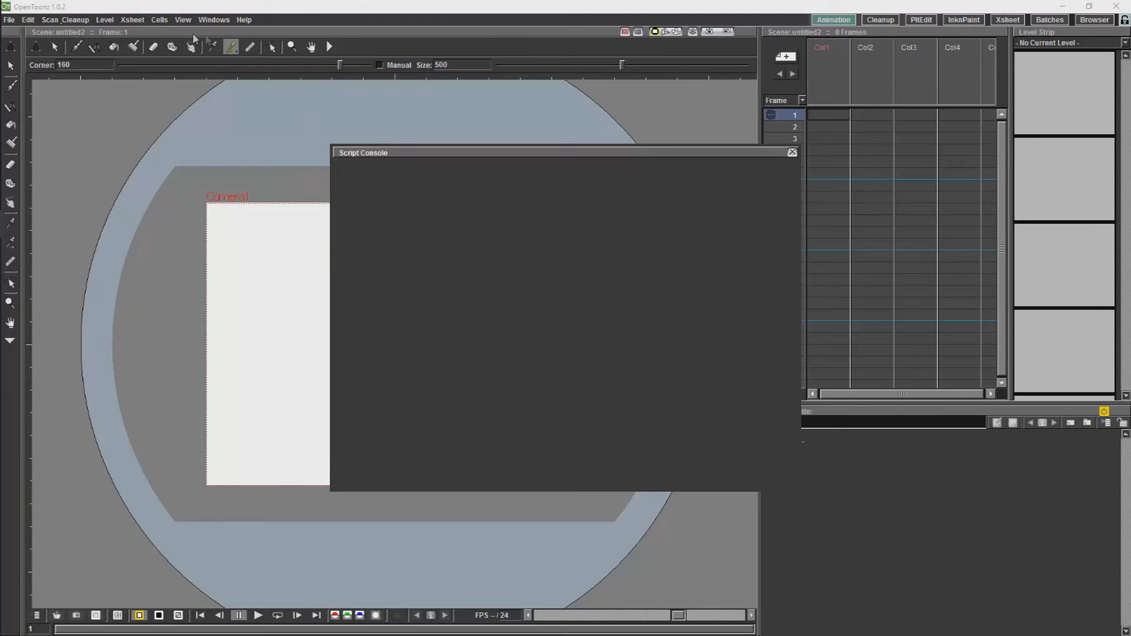
Step: Rerun script.js from the Desktop, then enter hello and hello() in the Script Console
click(10, 19)
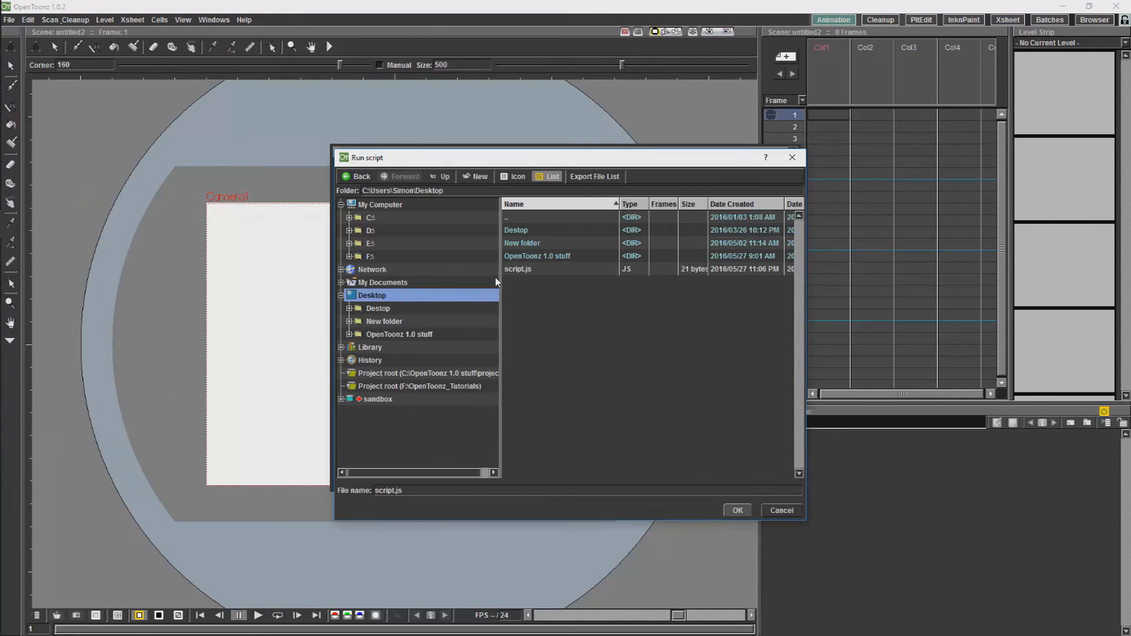
click(737, 510)
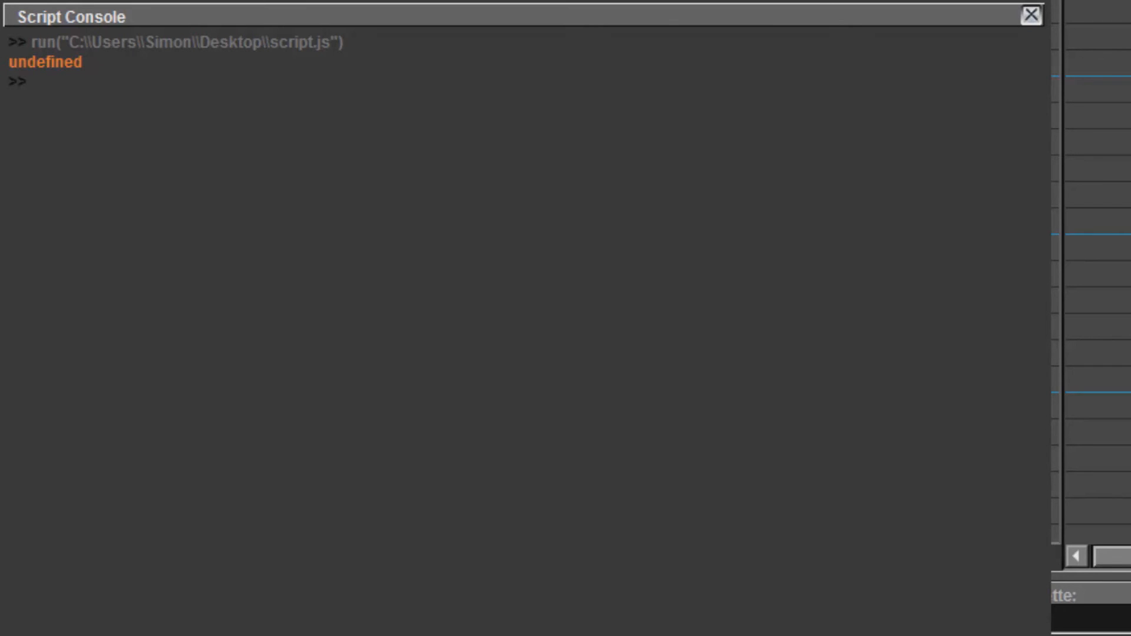
text(hello)
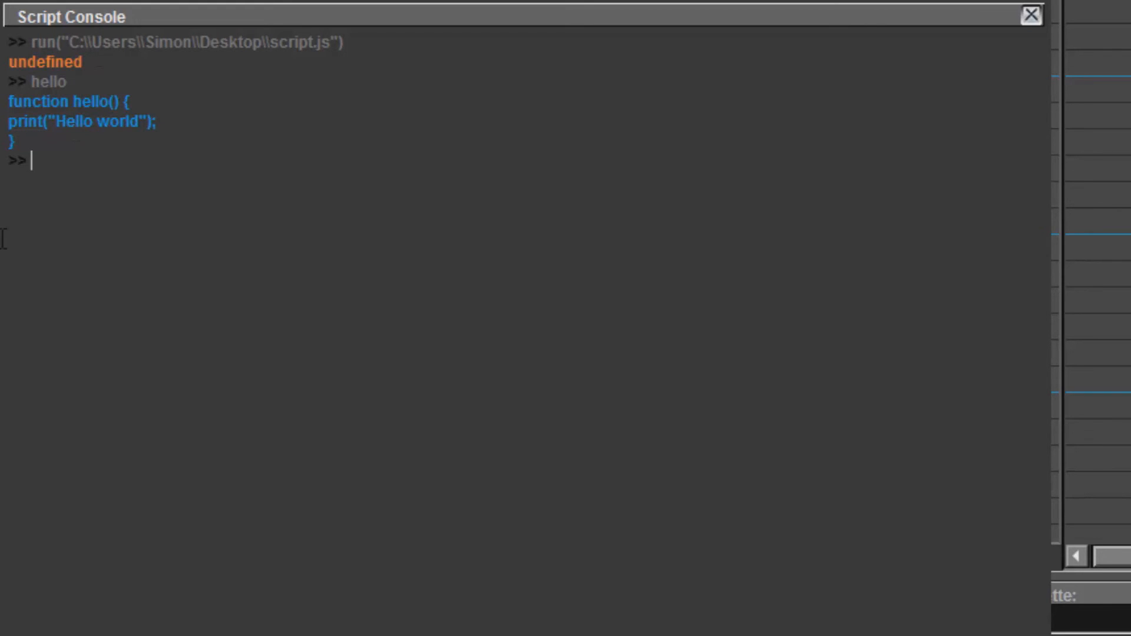
text(hello)
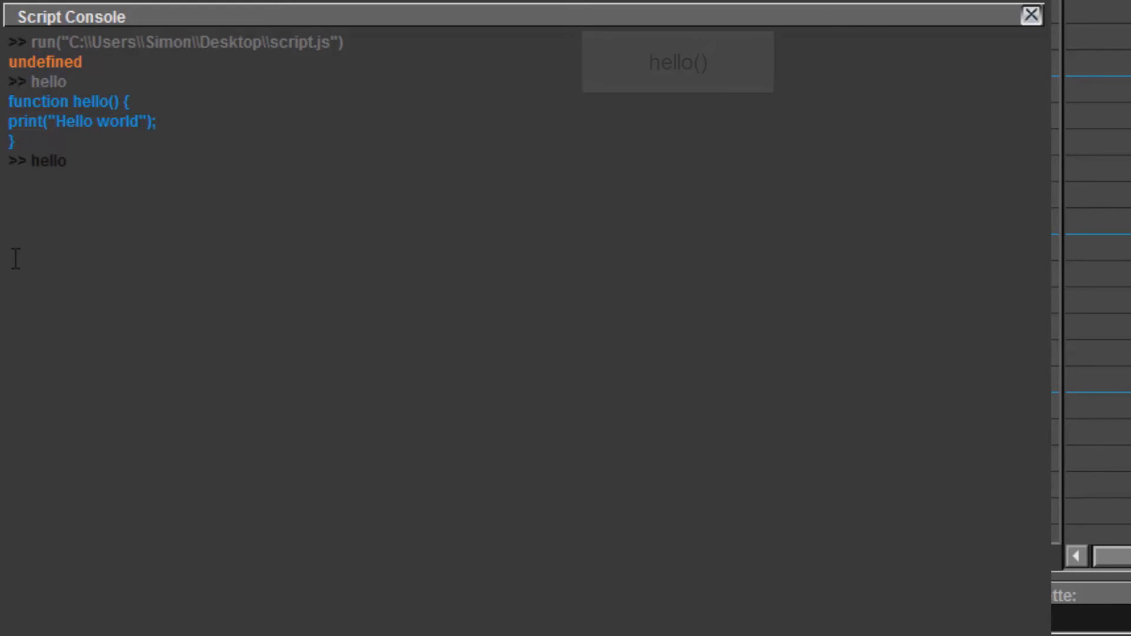
text(())
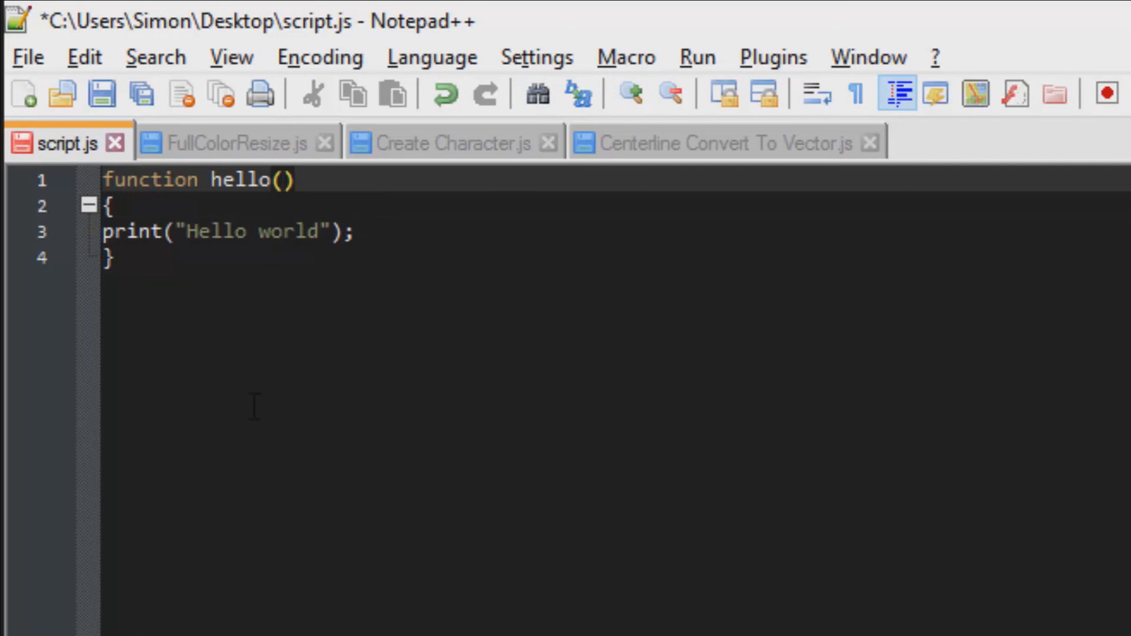
Step: Give hello an inString parameter, print inString instead, and end with a semicolon
text(in)
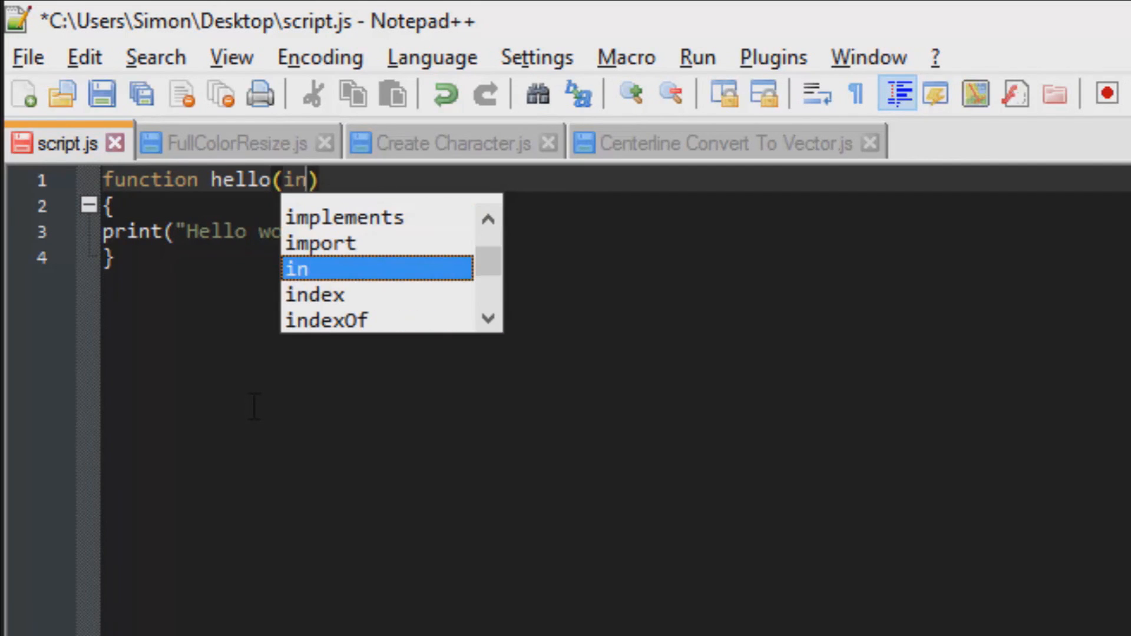
text(S)
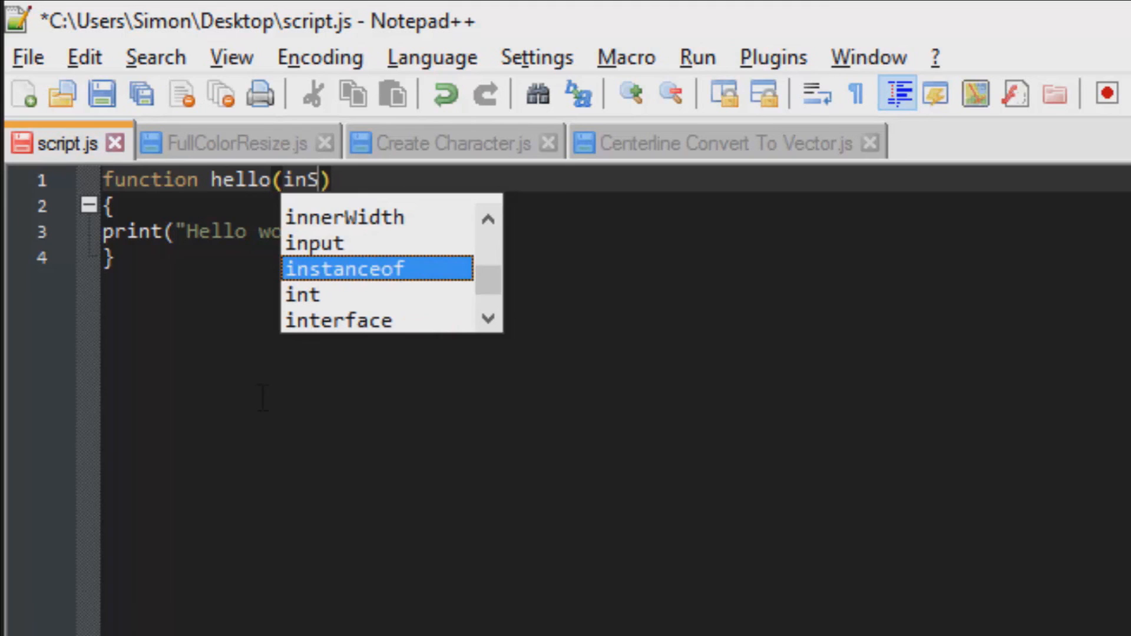
text(tring)
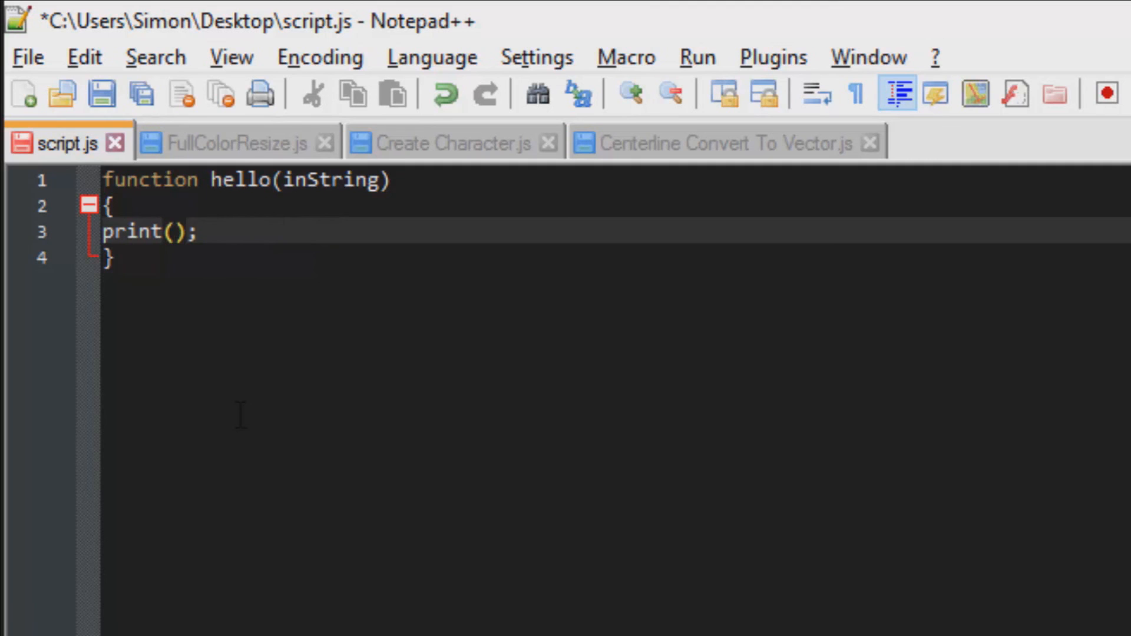
text(instri)
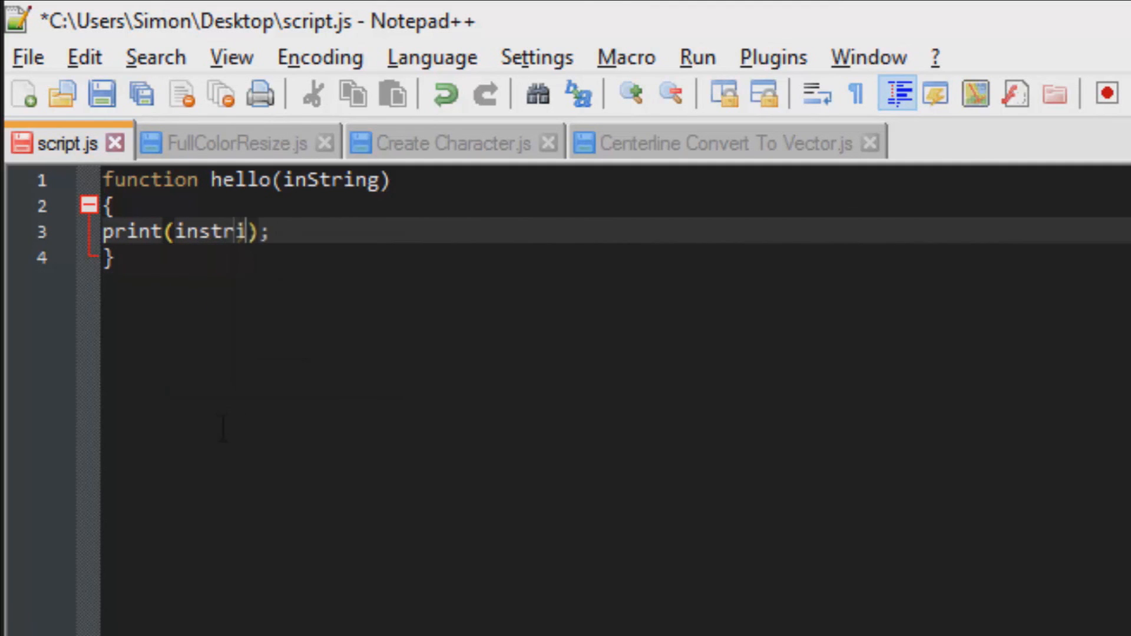
text(ng)
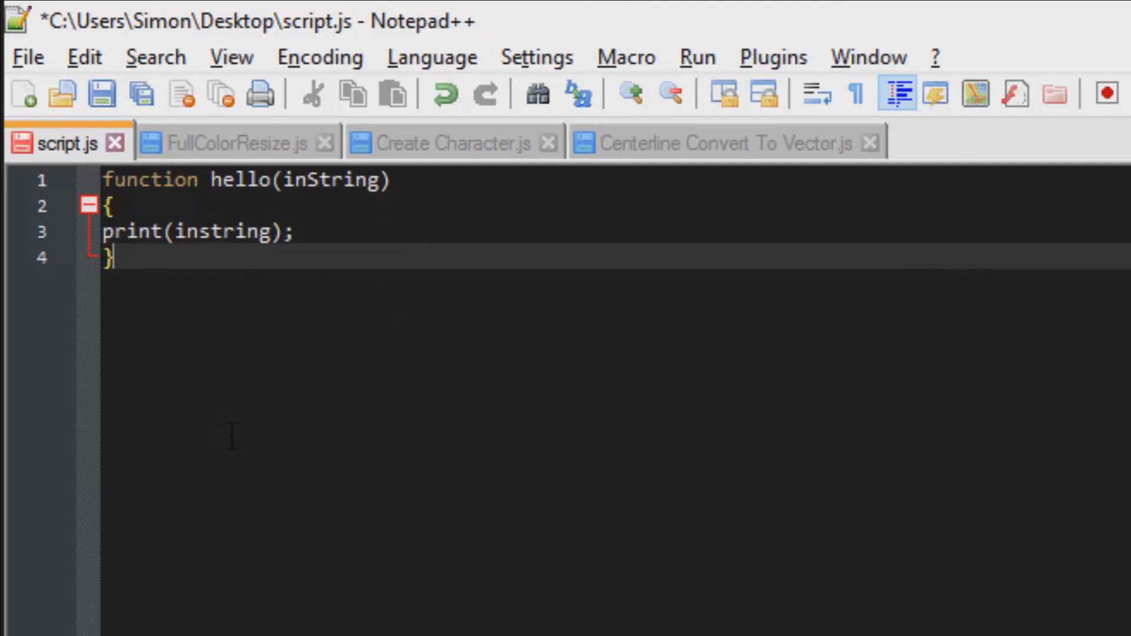
text(;)
click(614, 231)
text(S)
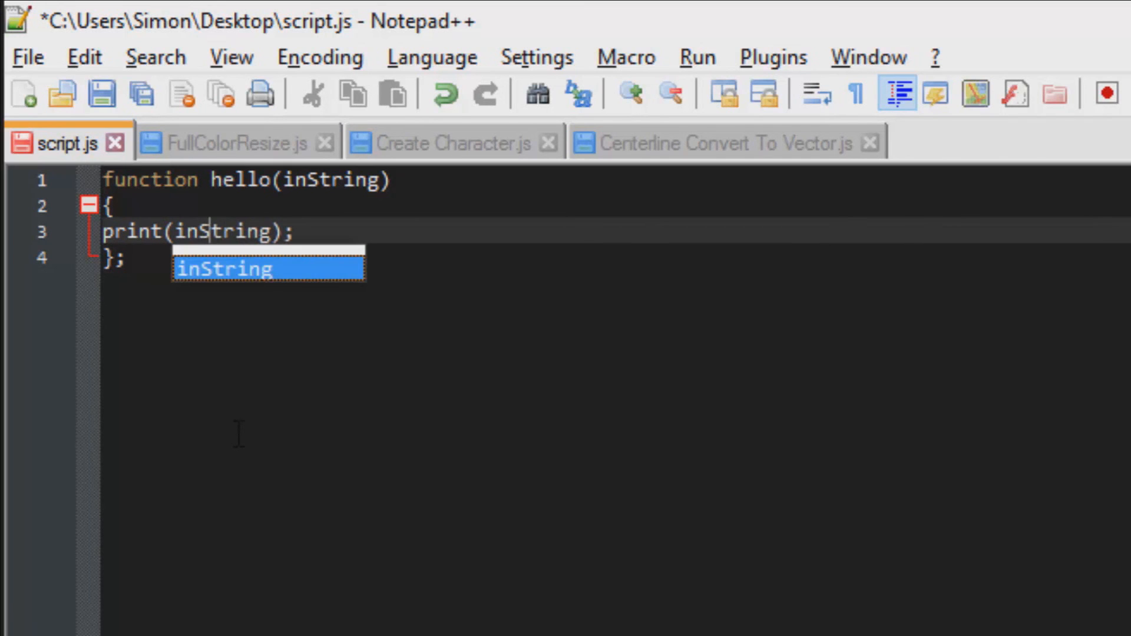
click(101, 93)
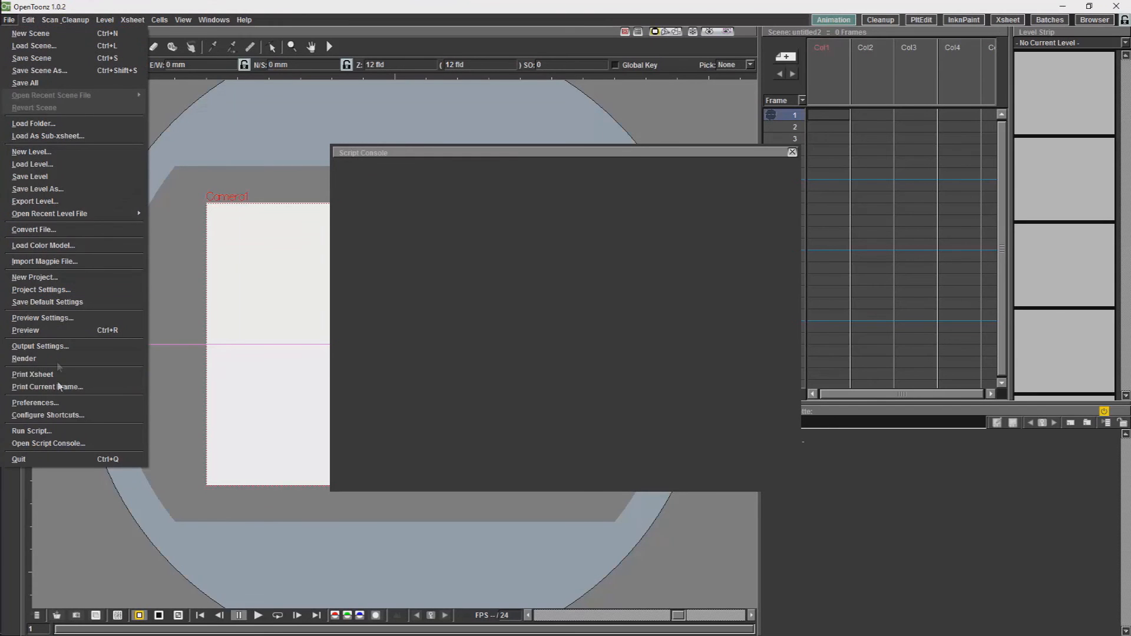
Step: Rerun script.js from the Desktop and call hello("hello") in the Script Console
click(31, 430)
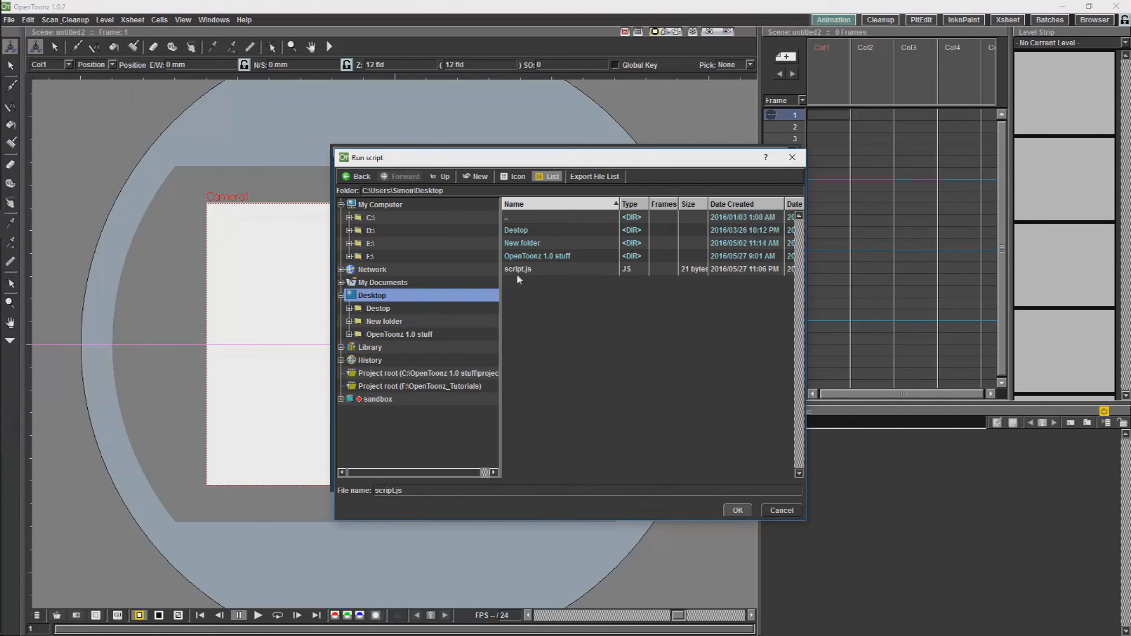
click(737, 510)
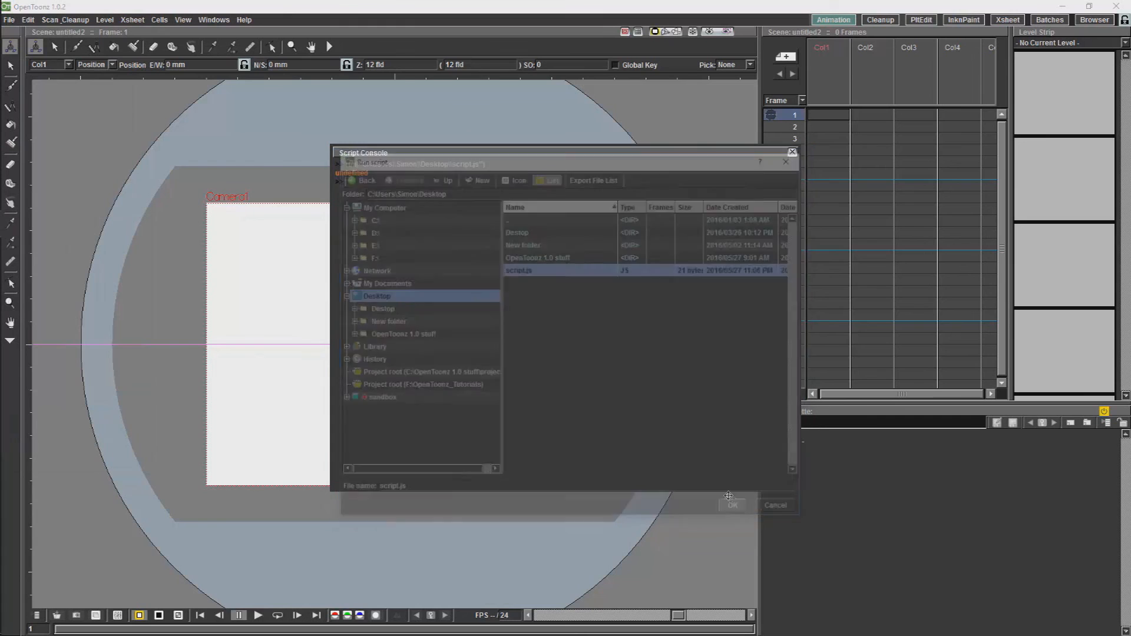
click(732, 505)
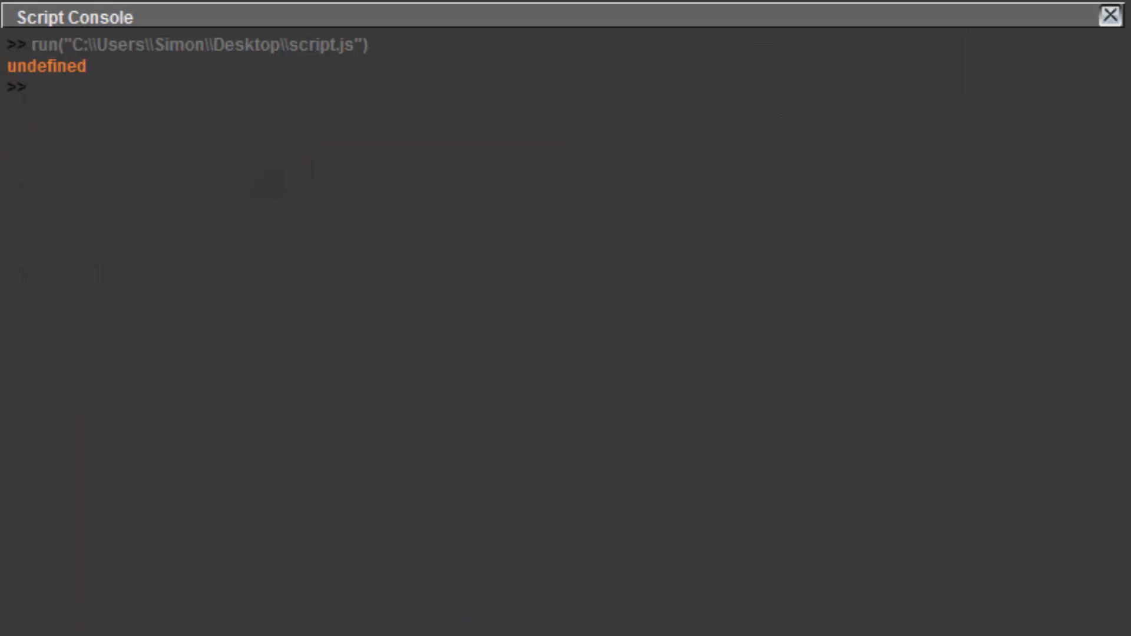
text(h)
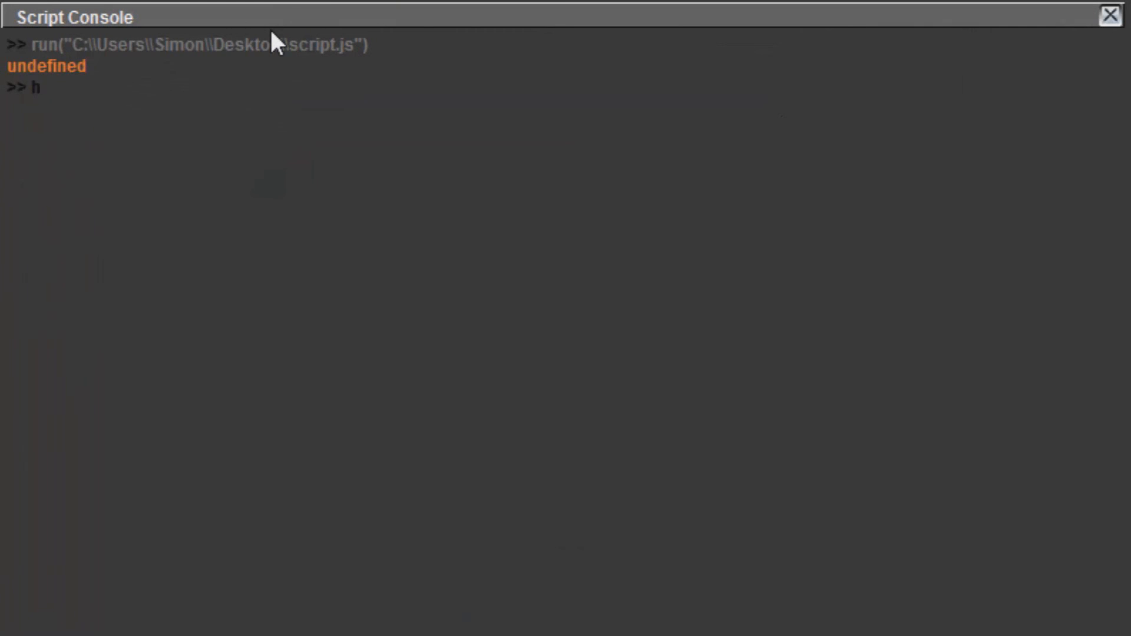
text(e)
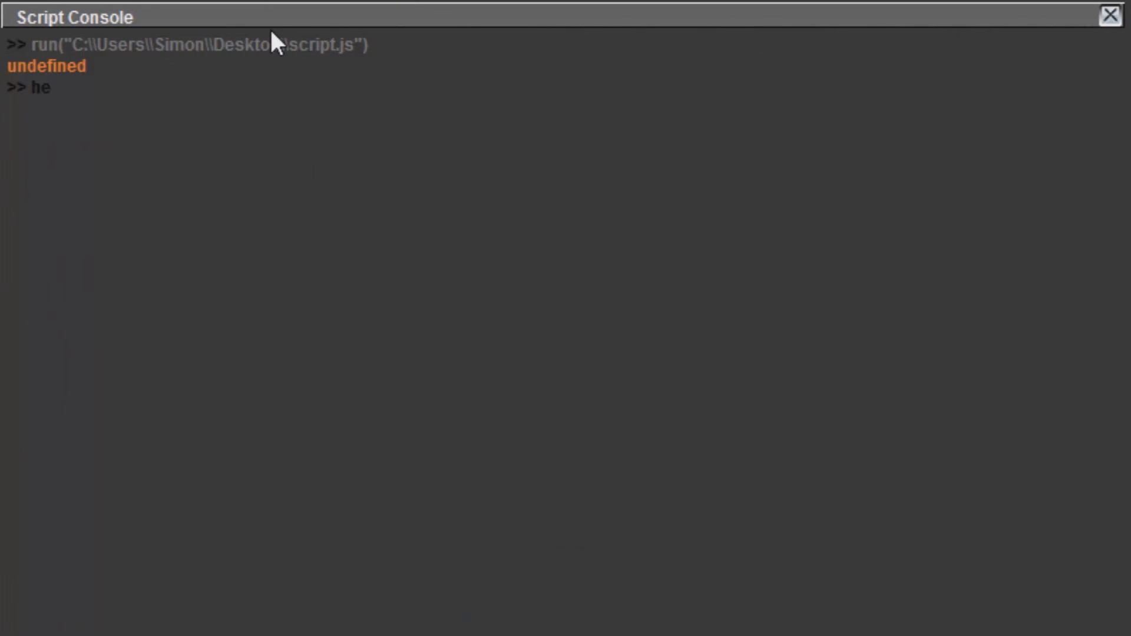
text(llo)
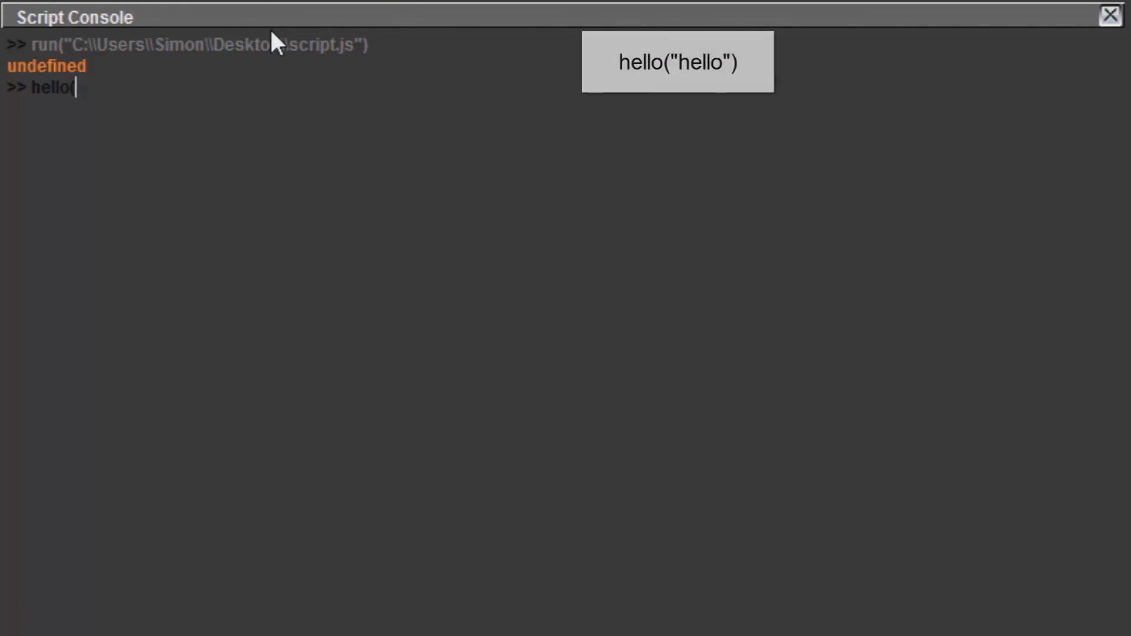
text(("hello"))
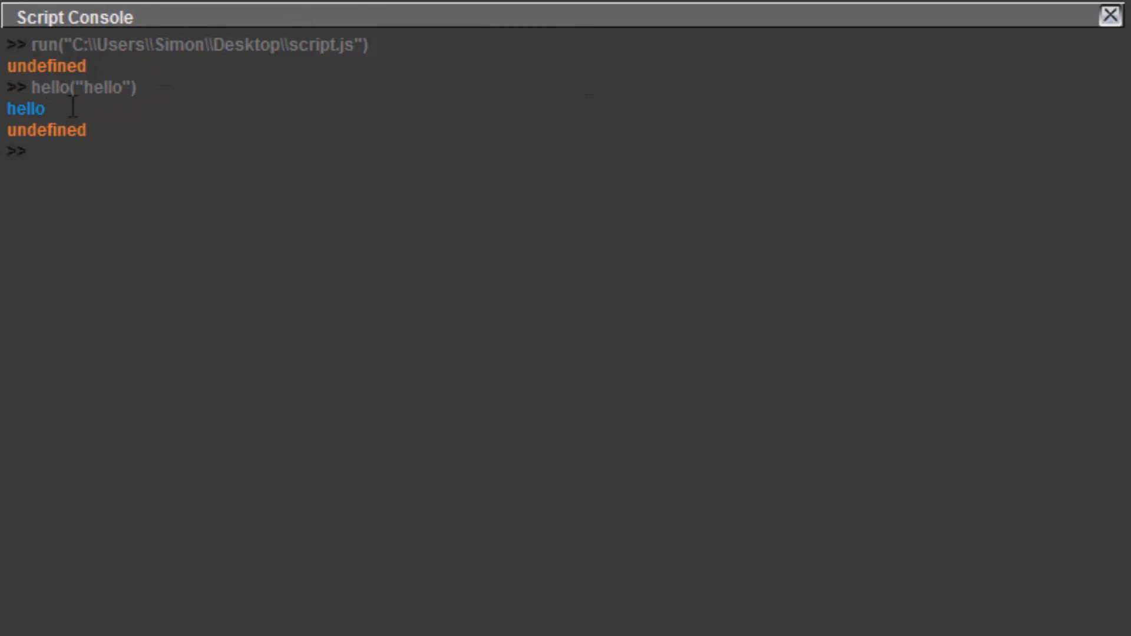
mouse_move(110, 97)
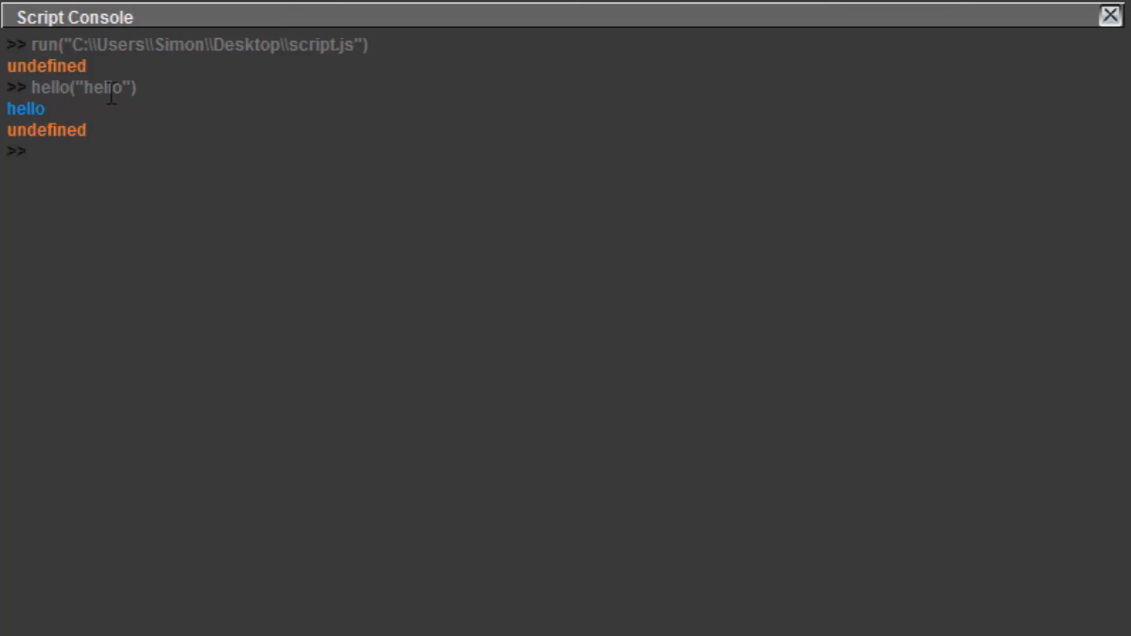